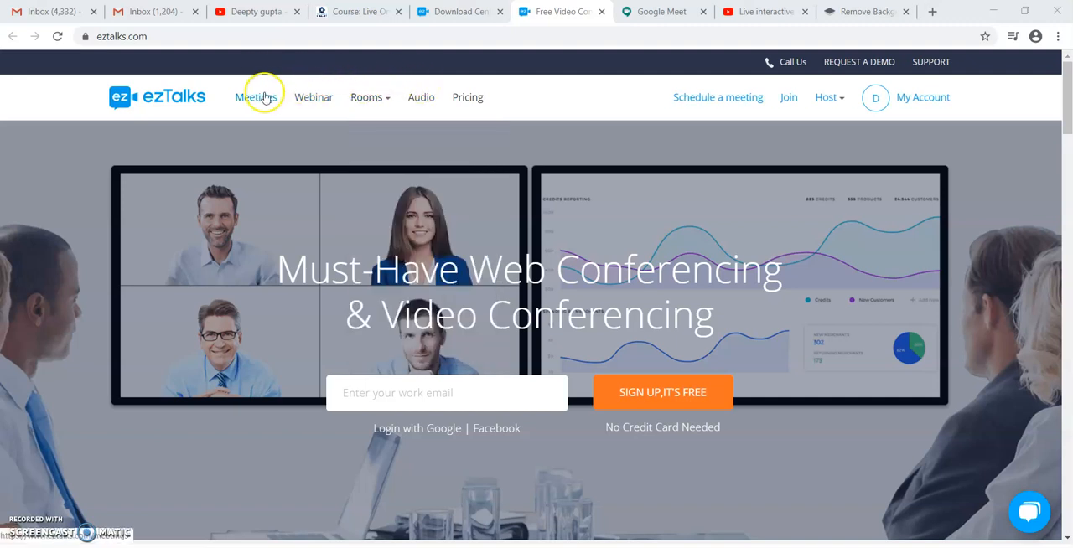
- Reach the signed-in user center Home dashboard from the ezTalks homepage via My Account
left_click(367, 97)
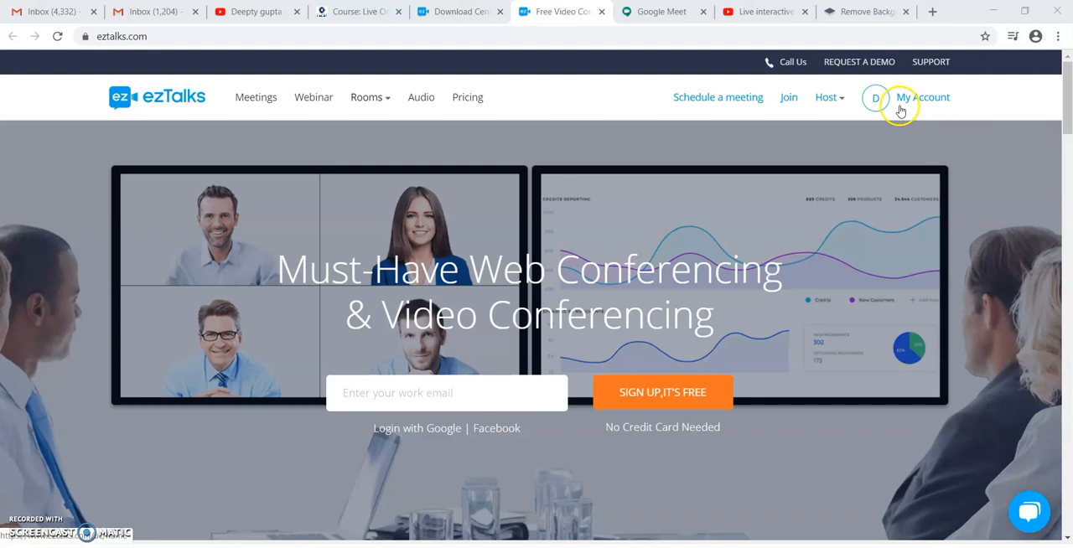
mouse_move(697, 136)
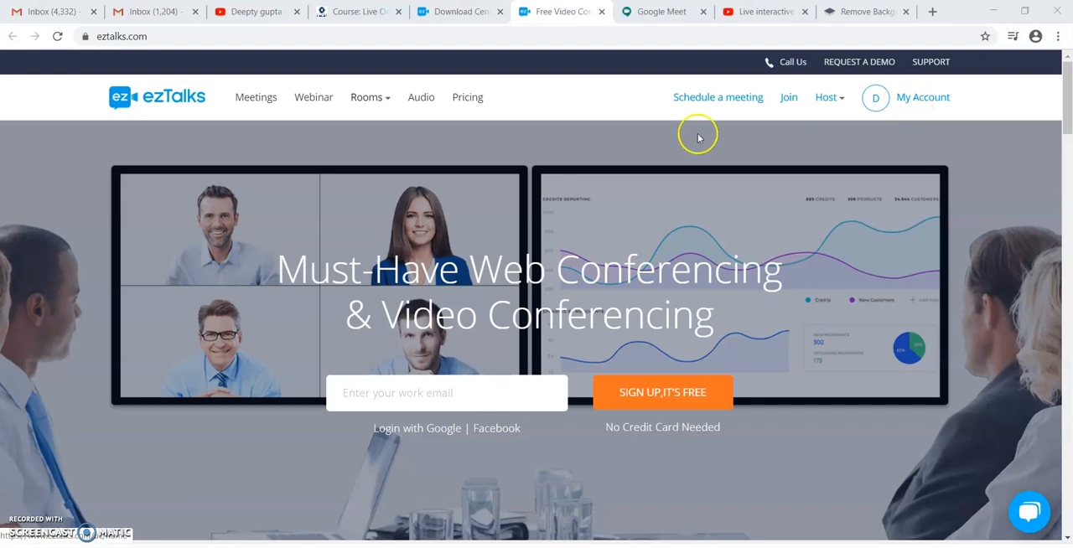
left_click(313, 97)
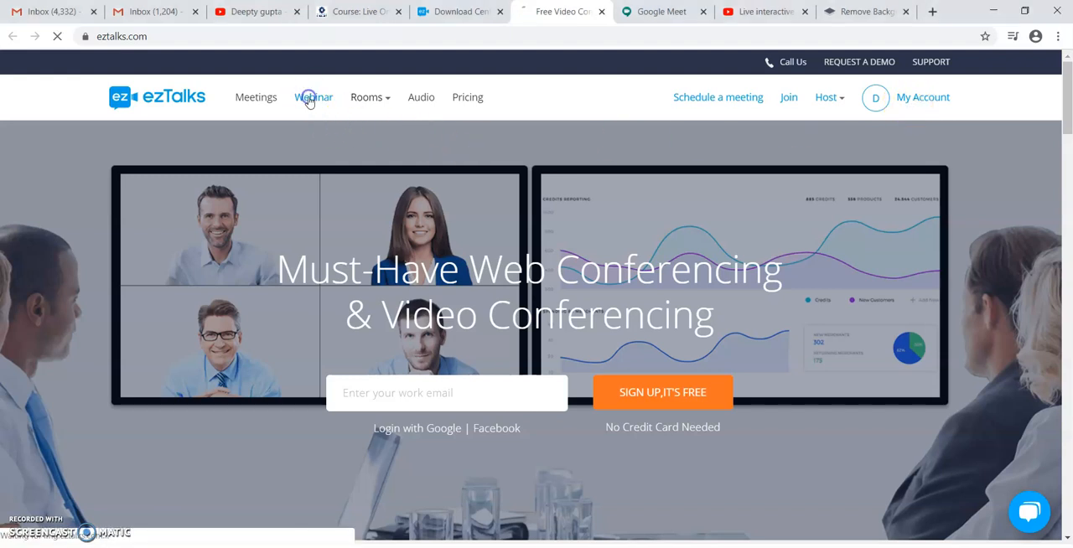
left_click(312, 97)
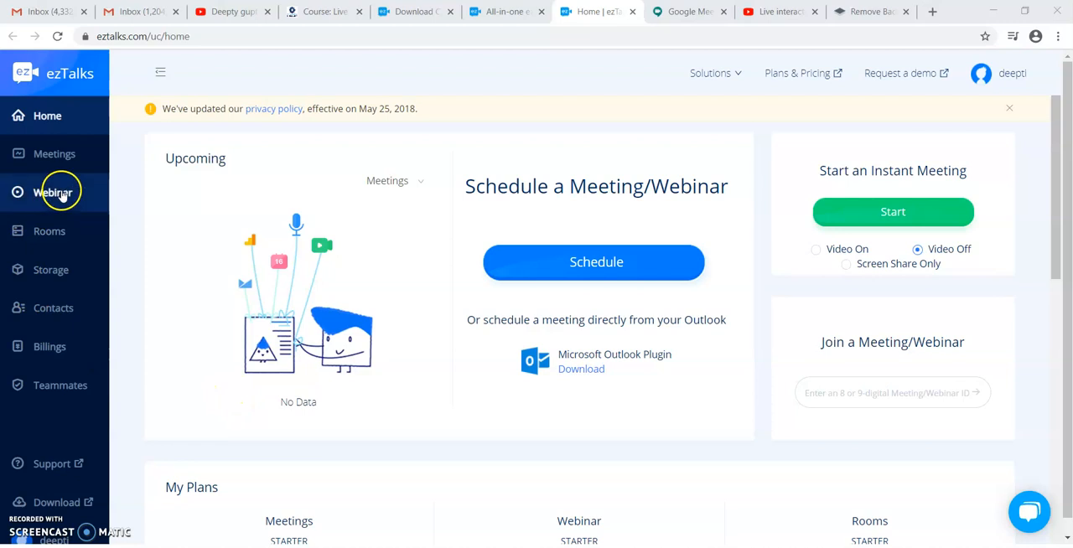
- Show the My Webinars list with the existing scheduled live webinar
left_click(54, 193)
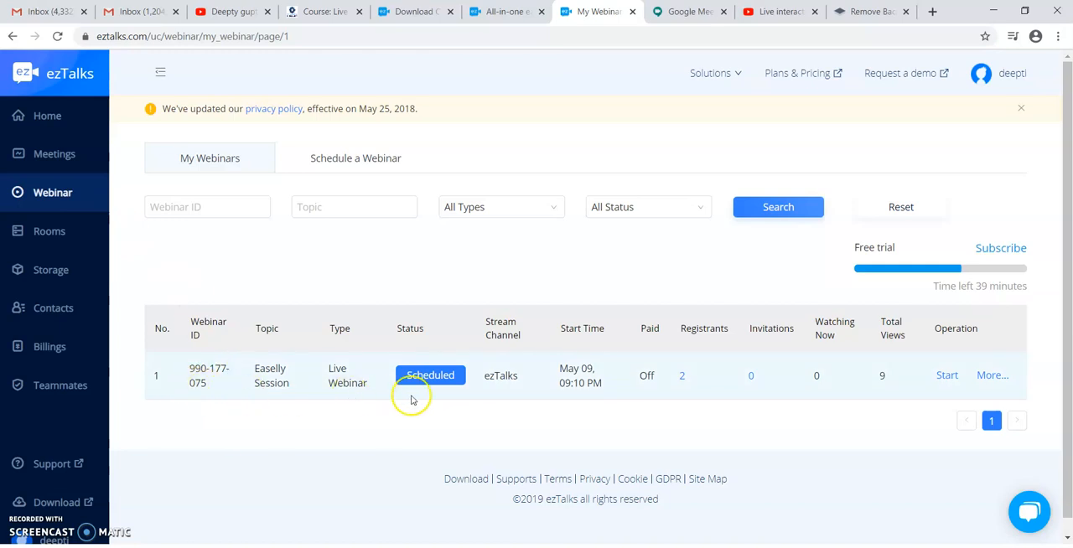
mouse_move(560, 411)
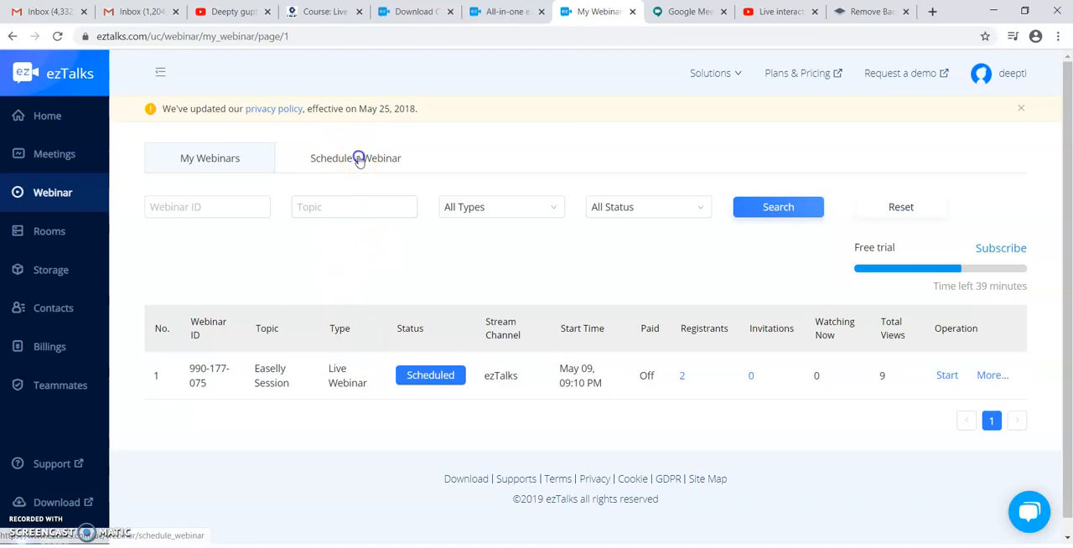
left_click(355, 157)
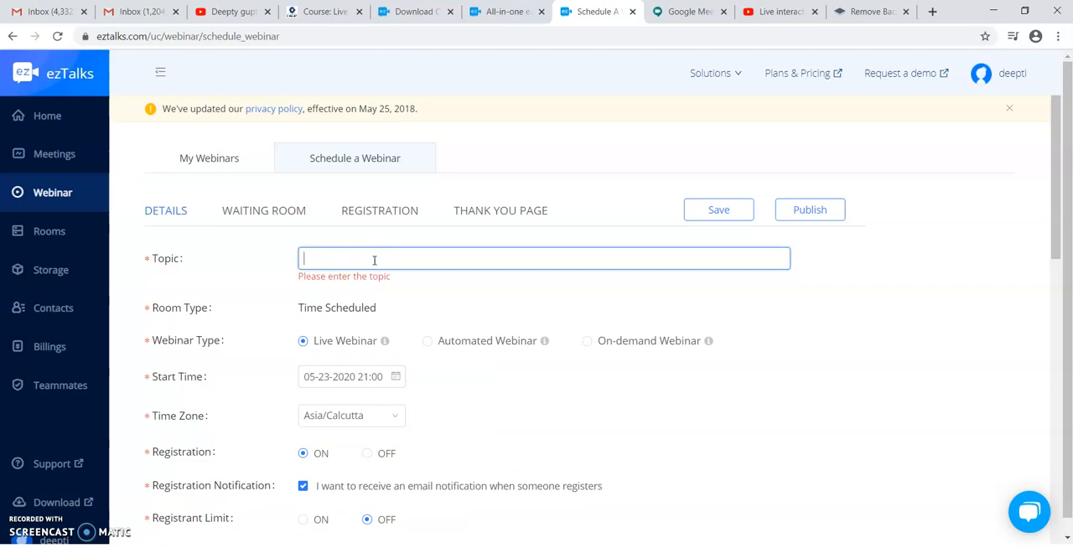
type("Test")
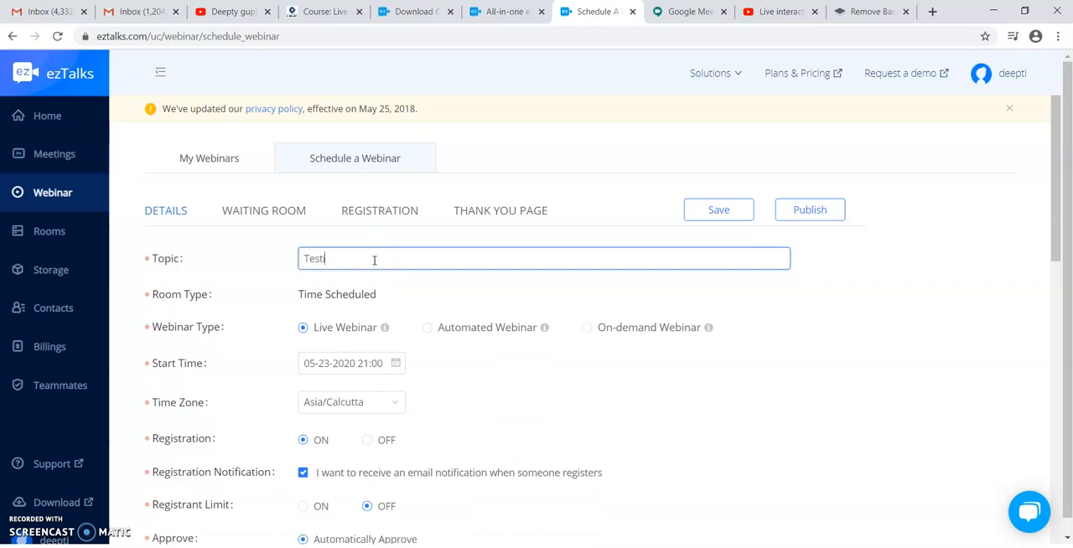
type("ing")
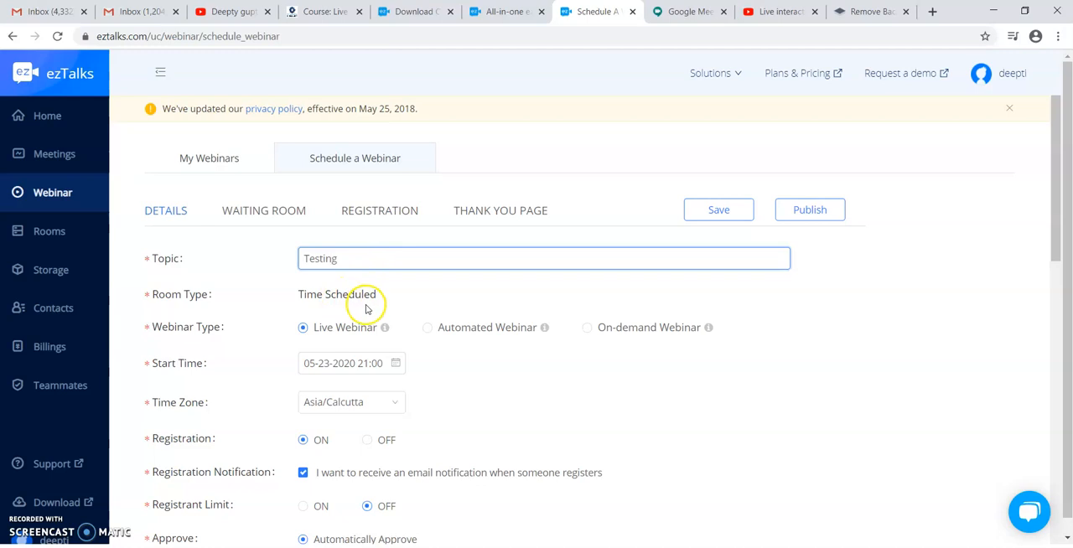
mouse_move(292, 288)
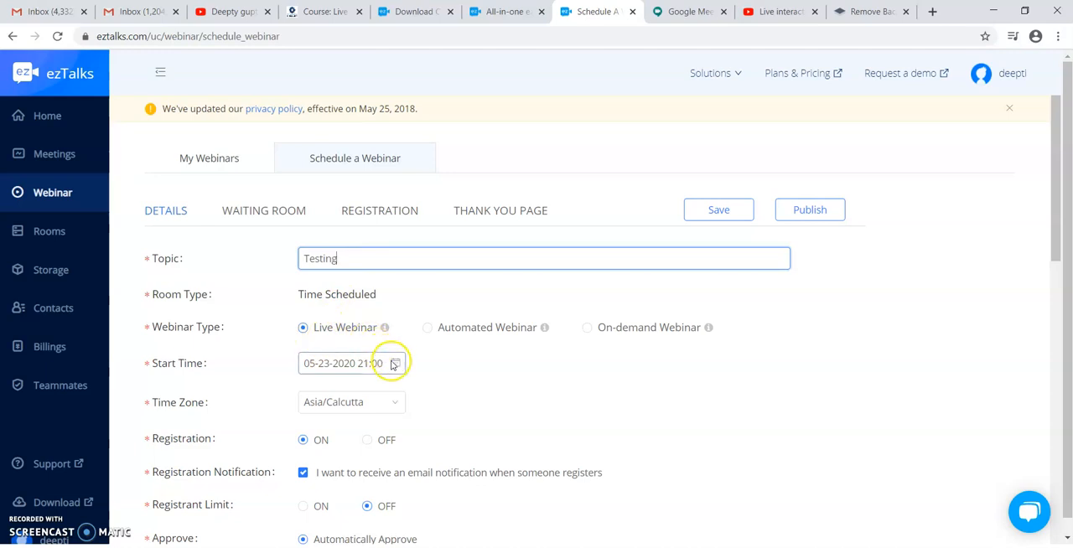
left_click(394, 362)
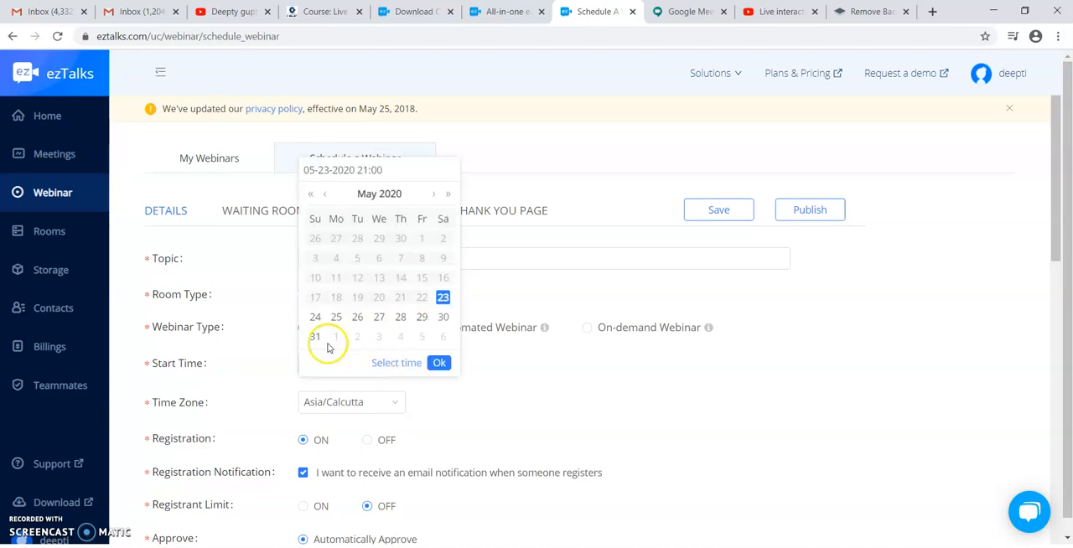
left_click(316, 317)
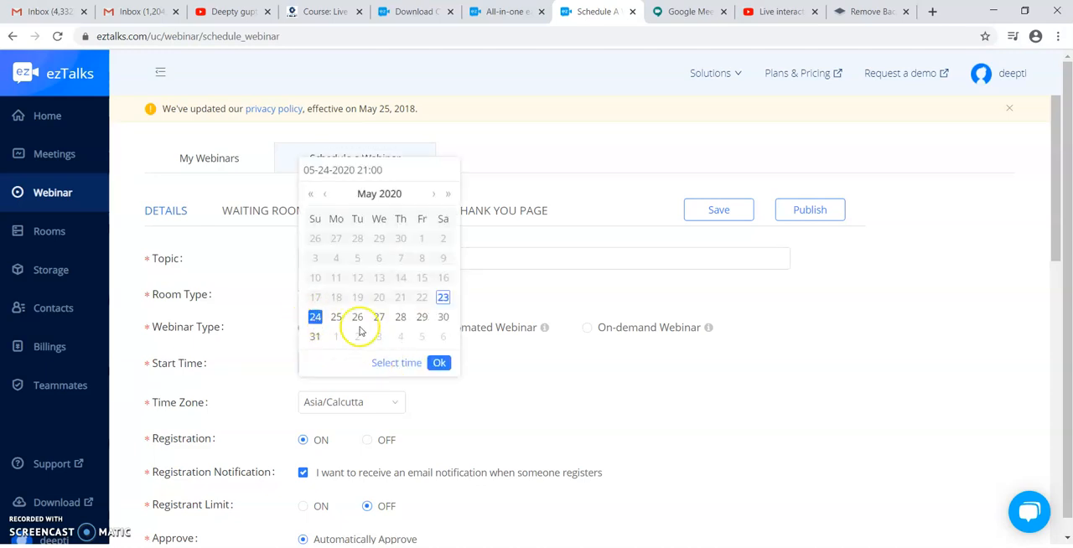
left_click(439, 362)
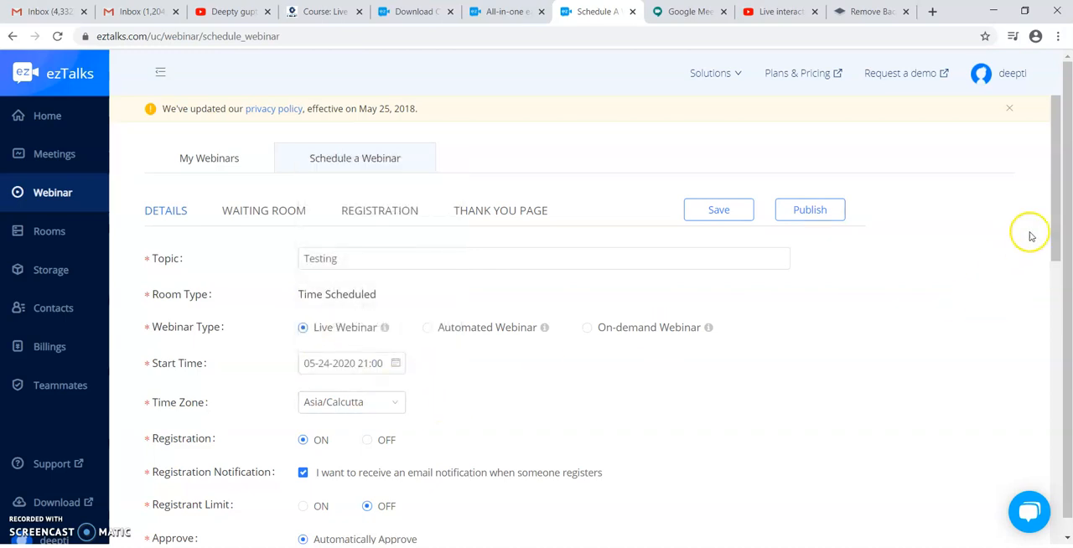
- Review the lower form settings: registration on, no registrant limit, automatic approval, free payment
scroll("down", 3)
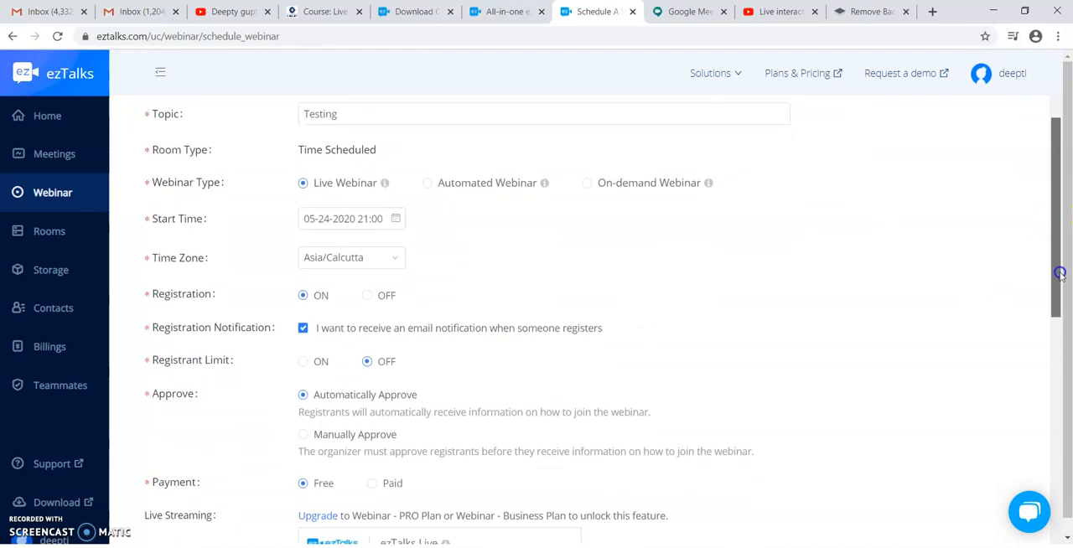
scroll("down", 3)
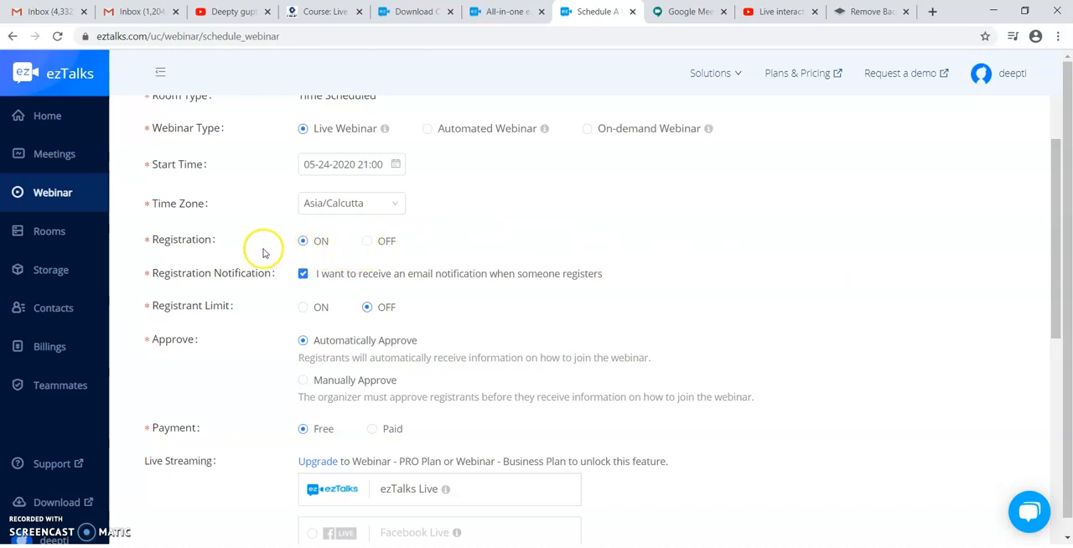
mouse_move(312, 259)
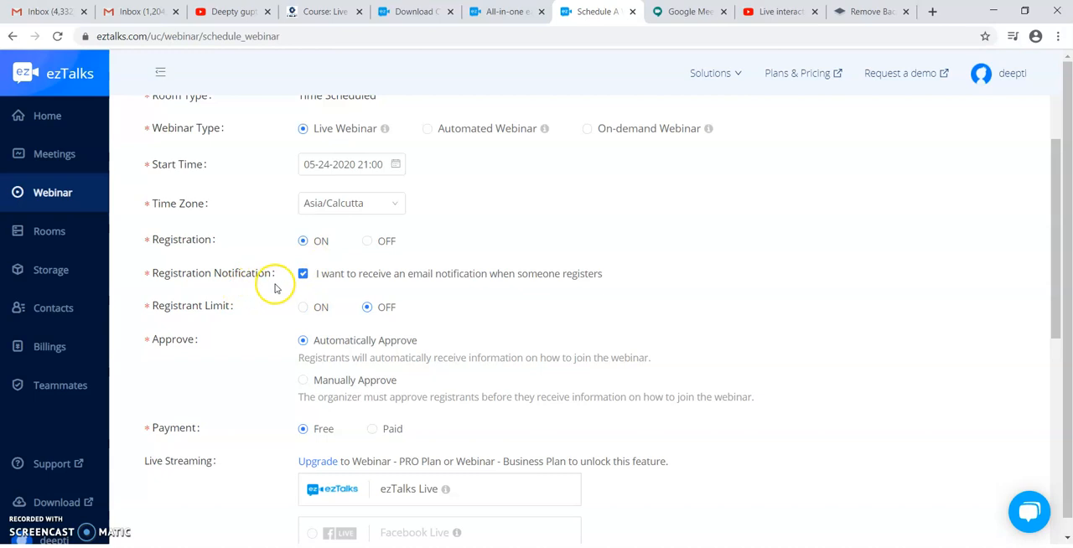
mouse_move(327, 289)
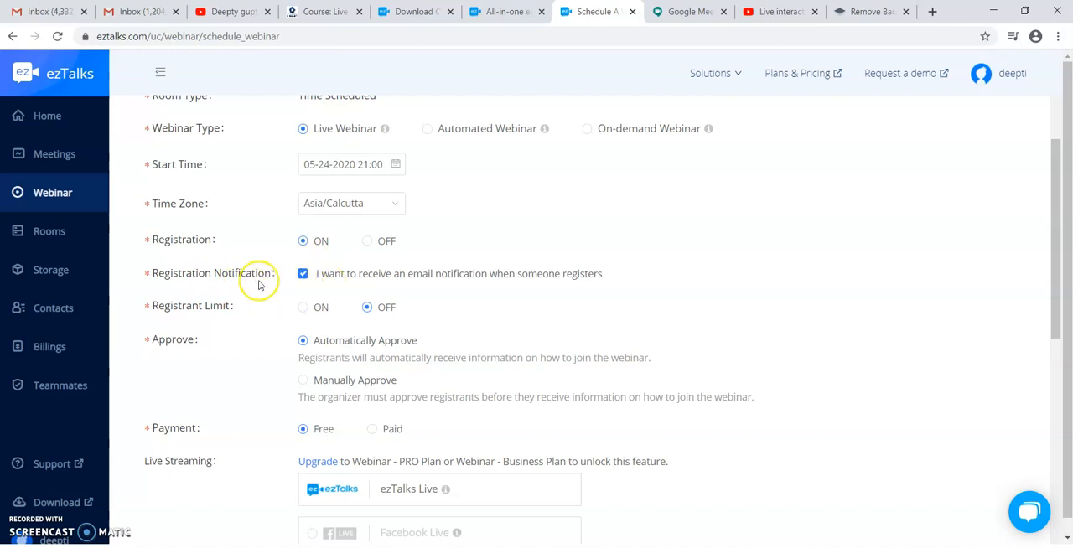
mouse_move(406, 285)
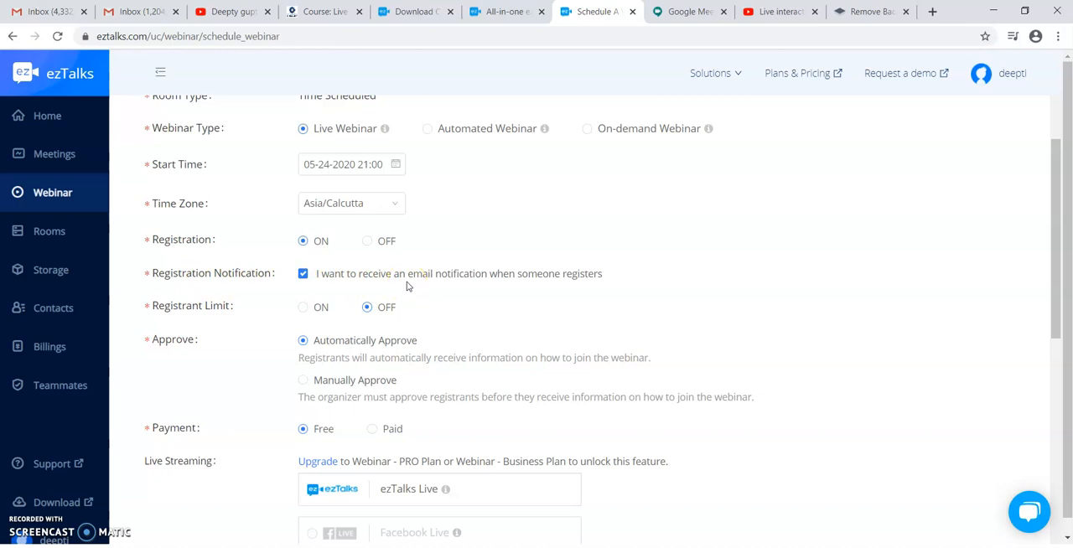
mouse_move(295, 327)
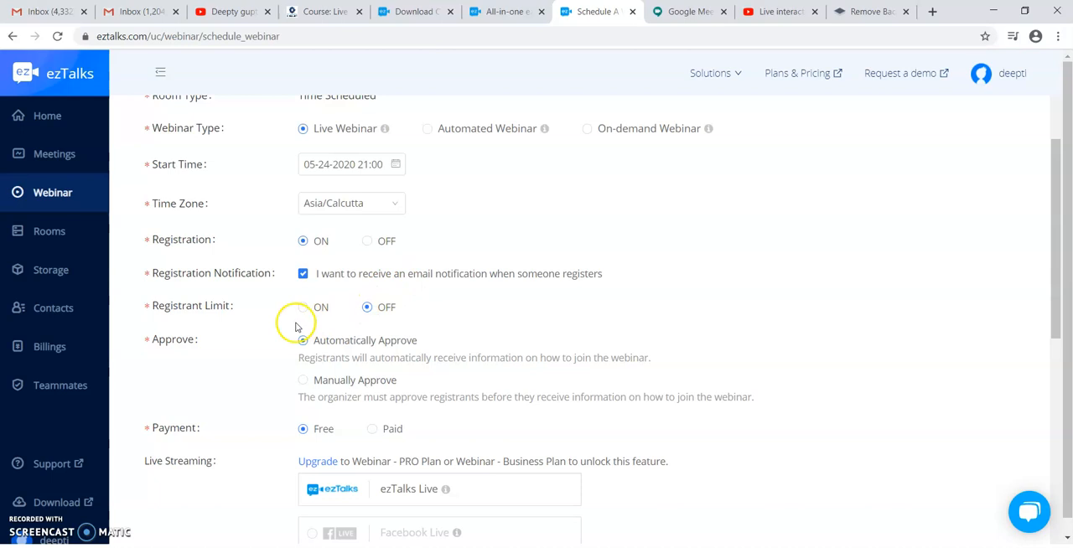
mouse_move(307, 322)
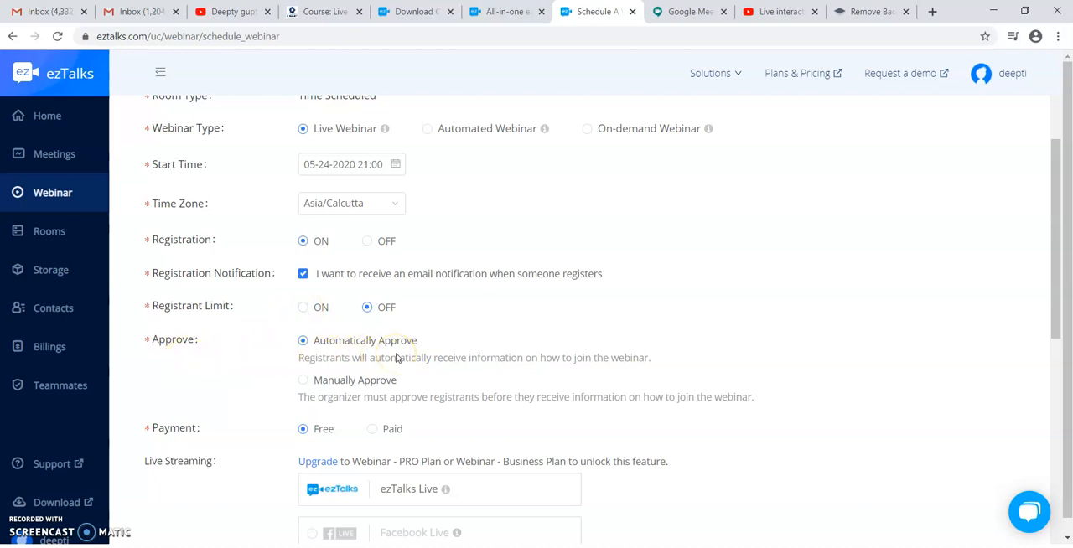
mouse_move(477, 376)
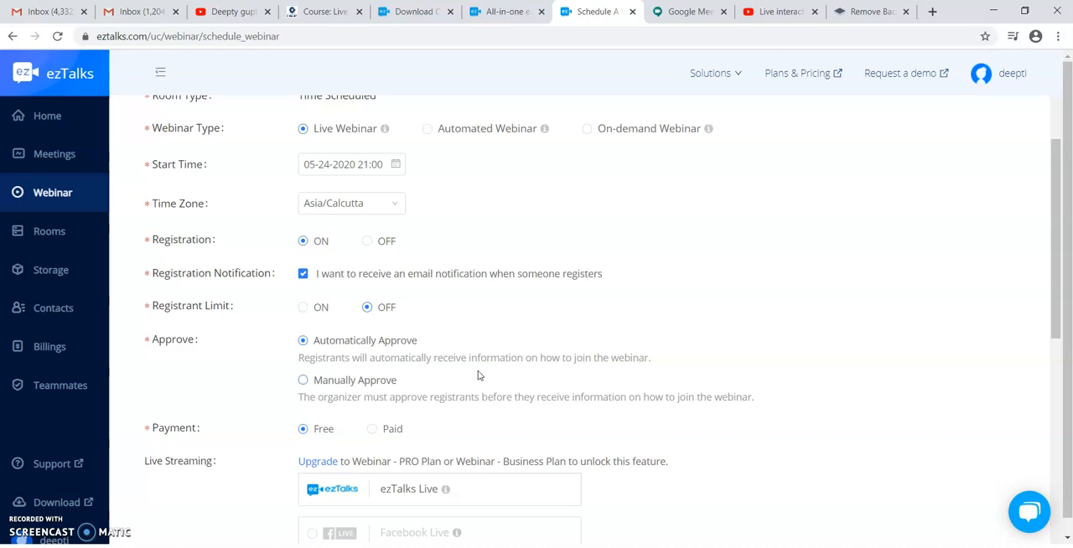
scroll("down", 3)
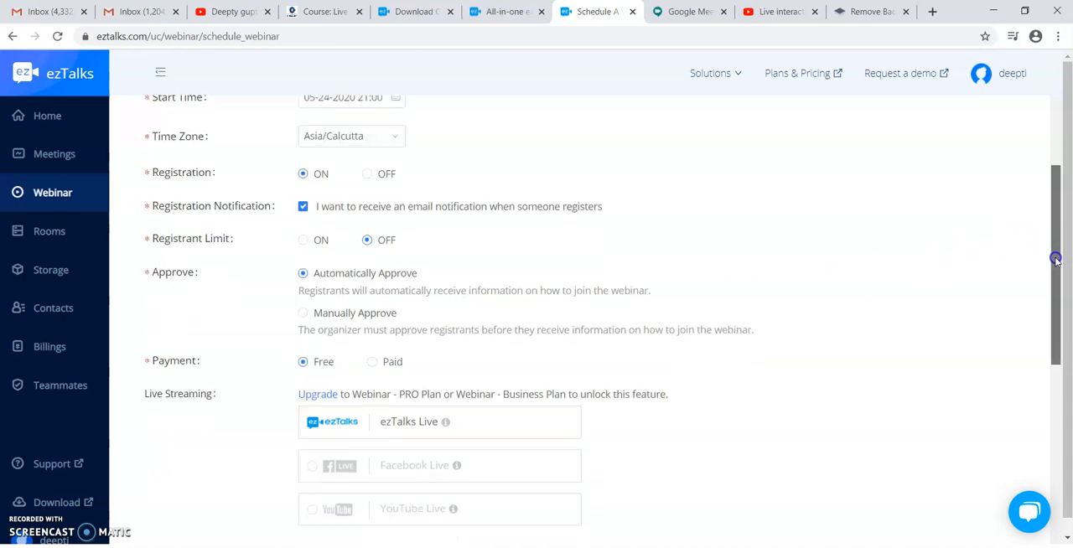
scroll("down", 3)
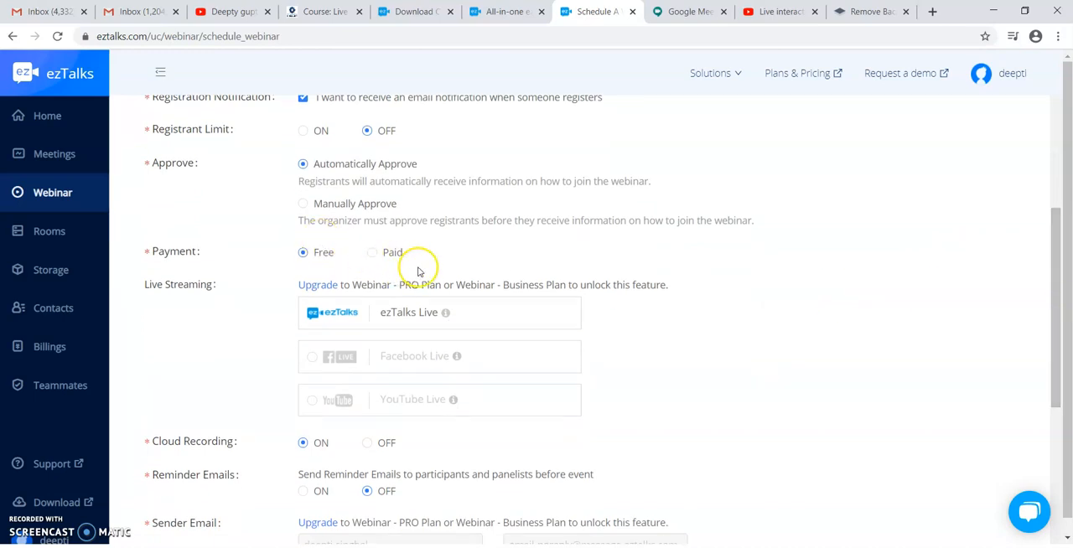
mouse_move(306, 293)
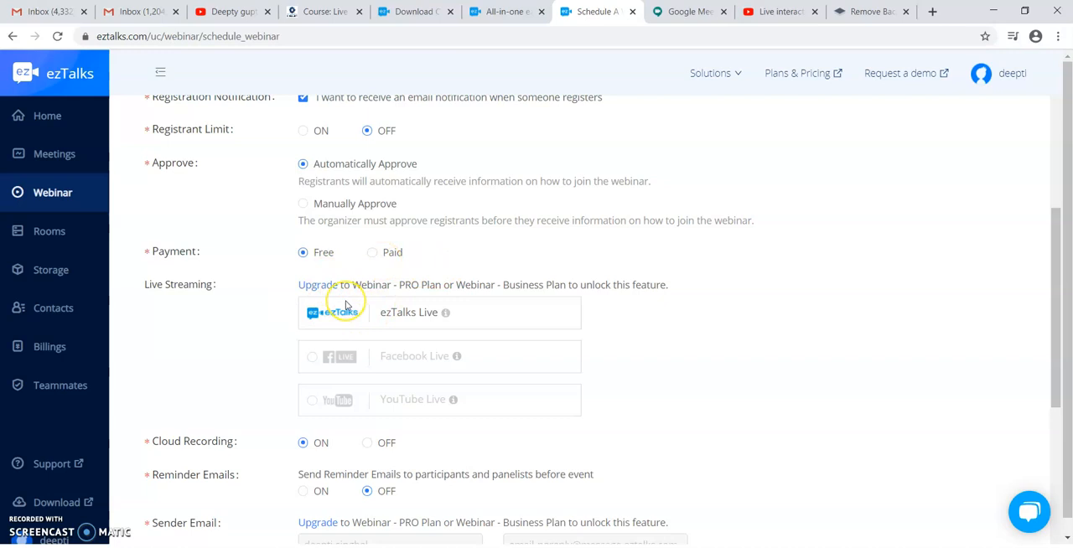
mouse_move(607, 302)
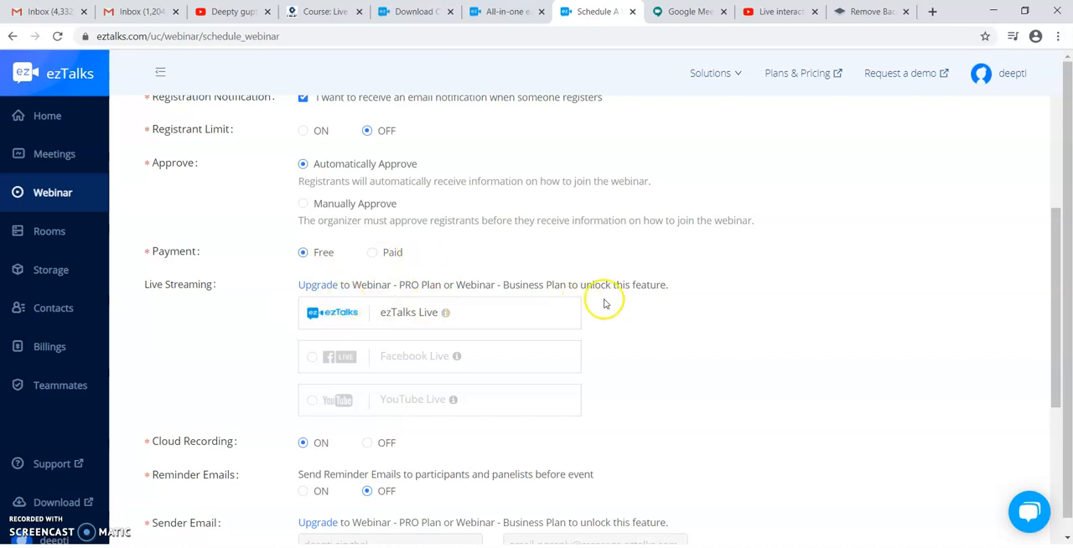
scroll("down", 3)
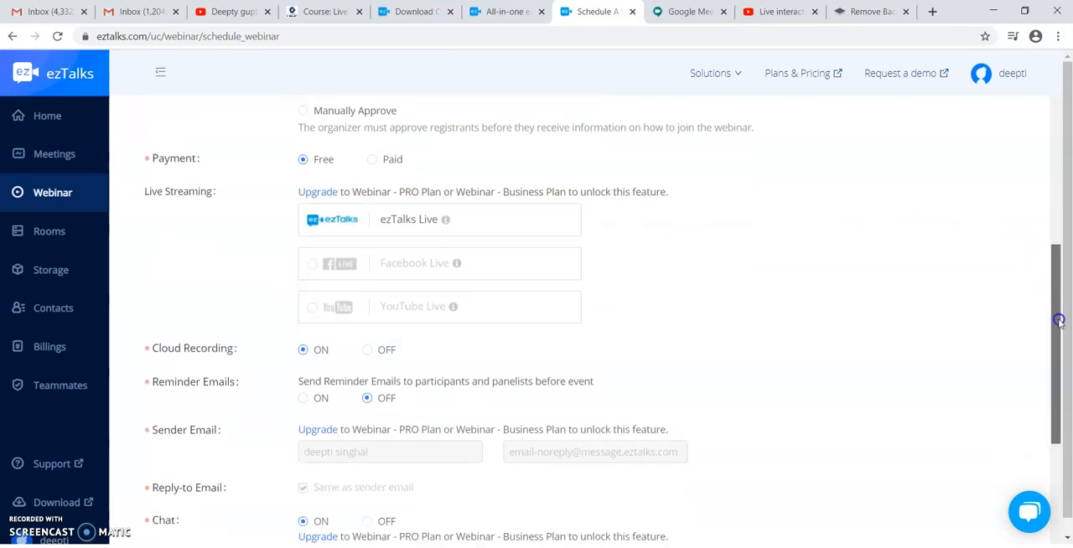
scroll("down", 3)
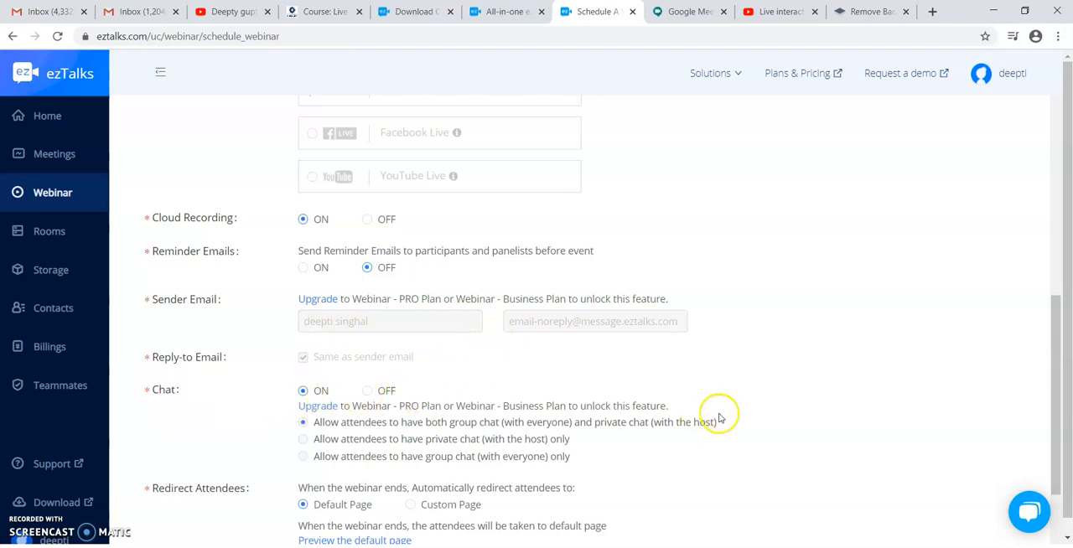
scroll("down", 3)
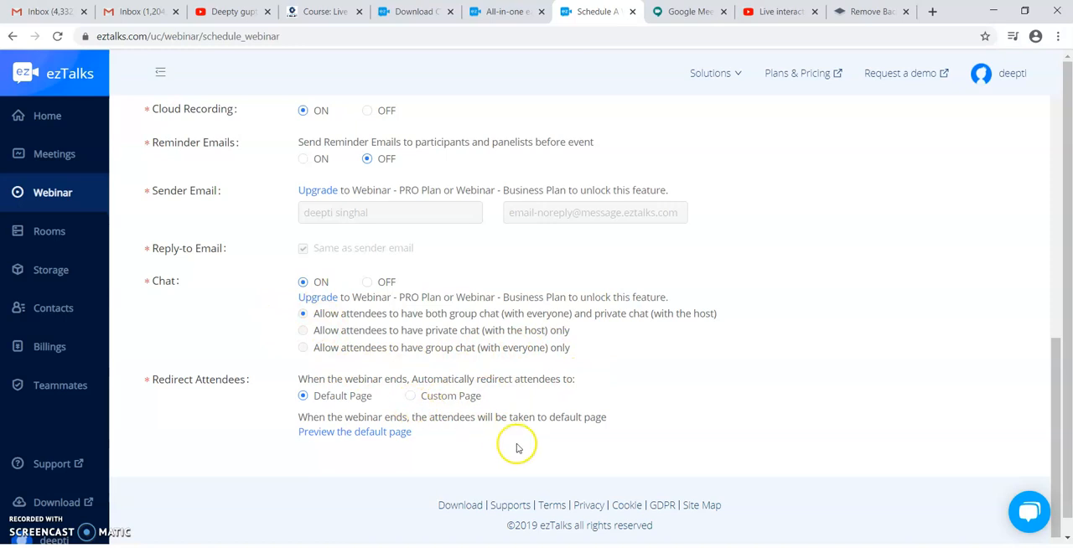
scroll("down", 3)
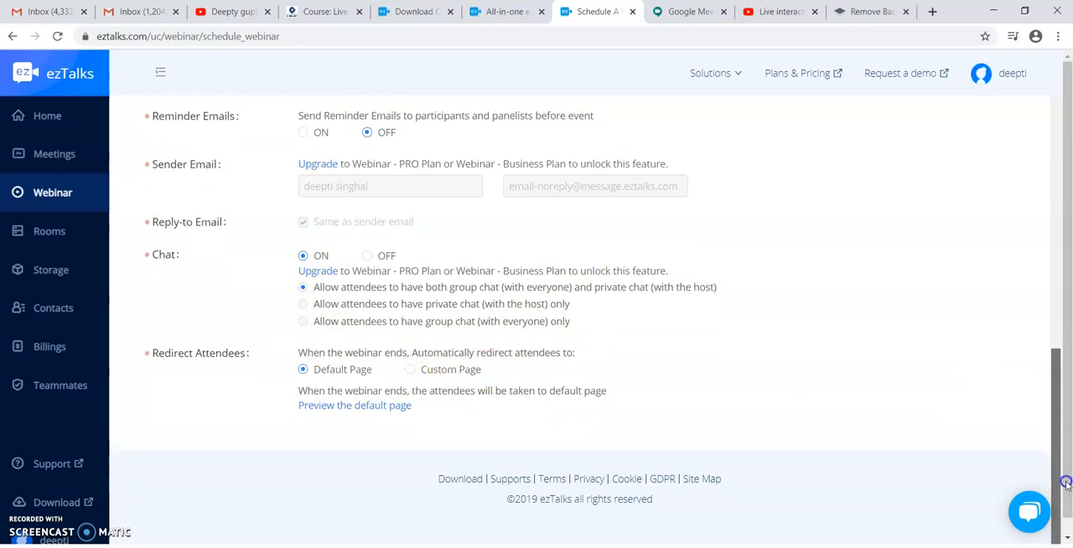
scroll("up", 3)
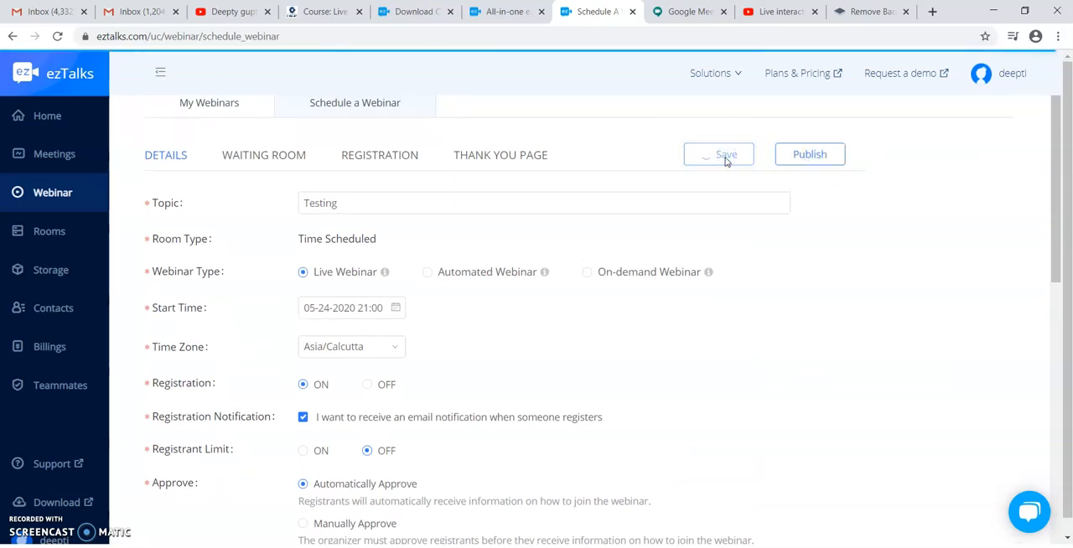
left_click(718, 155)
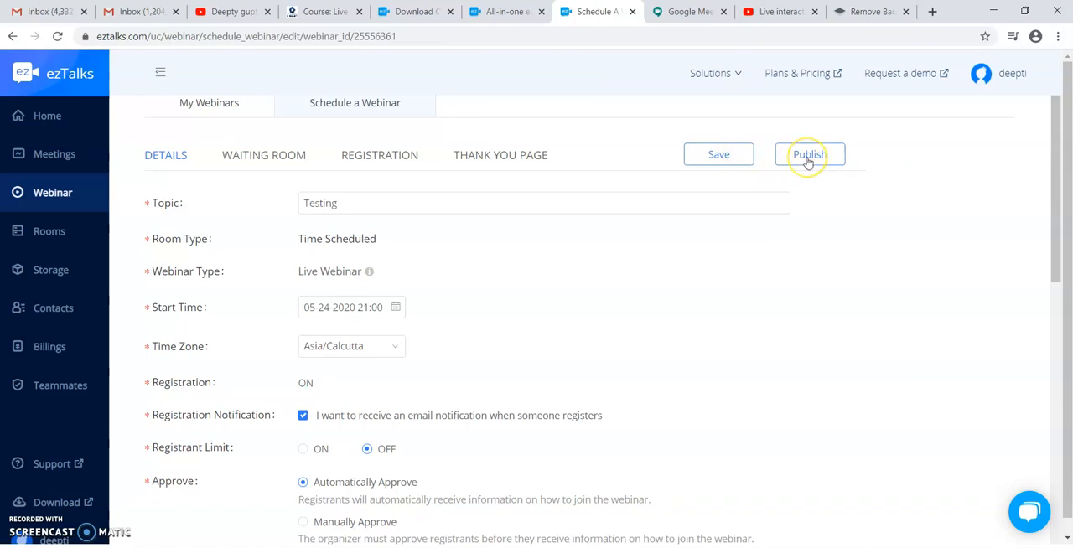
- Publish the Testing webinar so the success confirmation and registration link appear
left_click(809, 155)
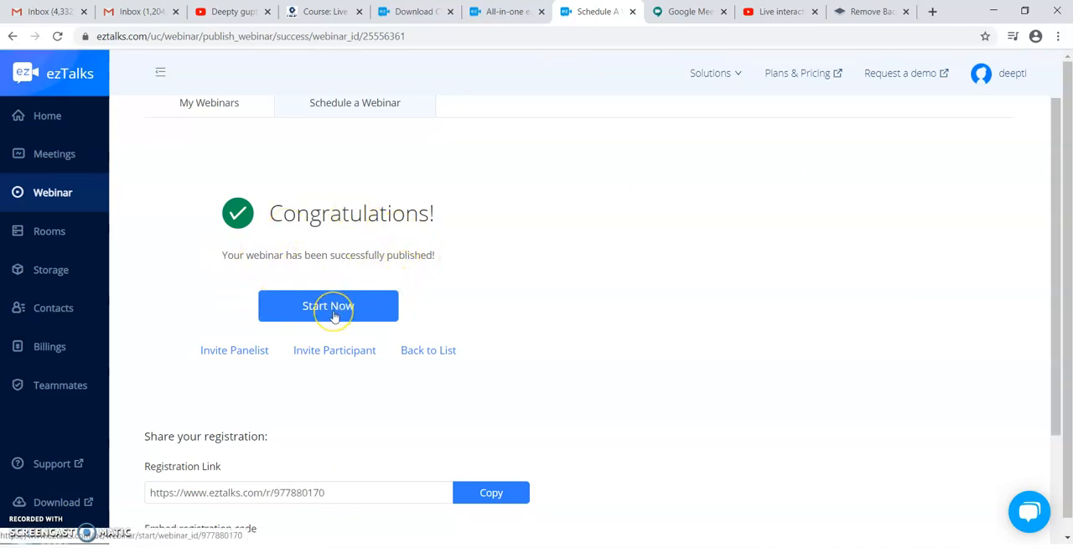
- Start the Testing webinar now and download and run the ezTalks desktop app
left_click(328, 305)
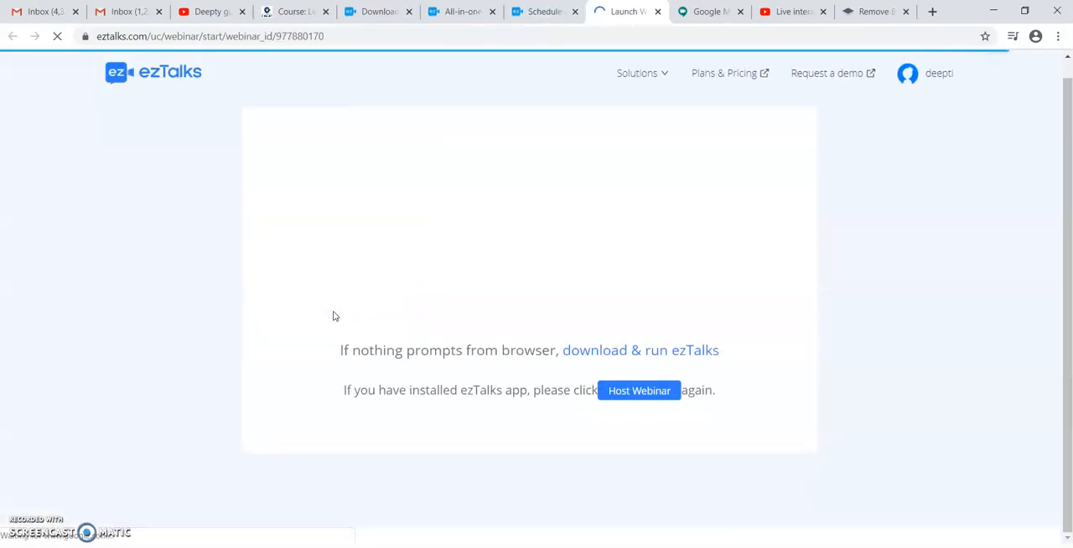
left_click(639, 389)
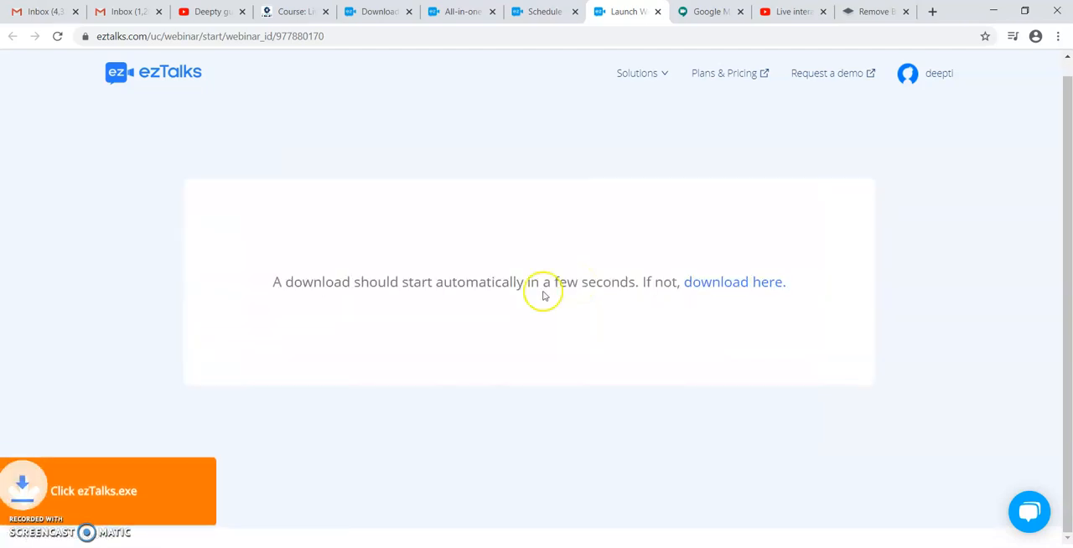
mouse_move(542, 332)
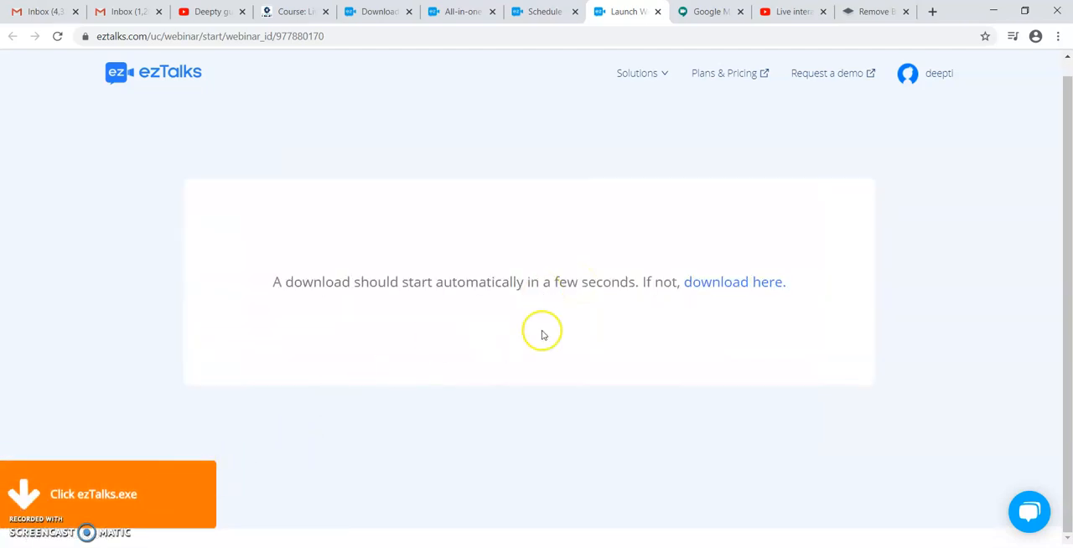
mouse_move(1066, 124)
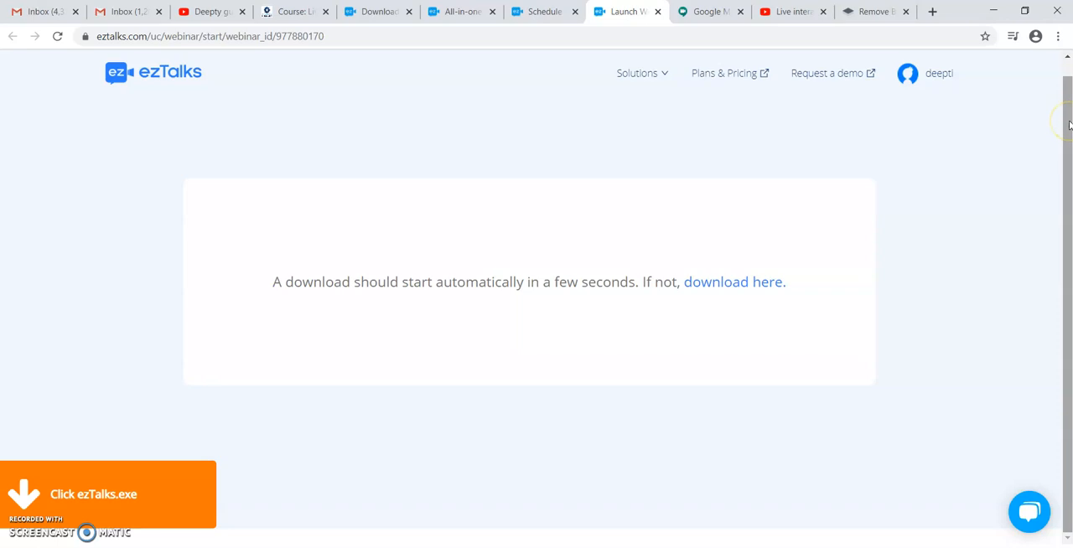
mouse_move(189, 449)
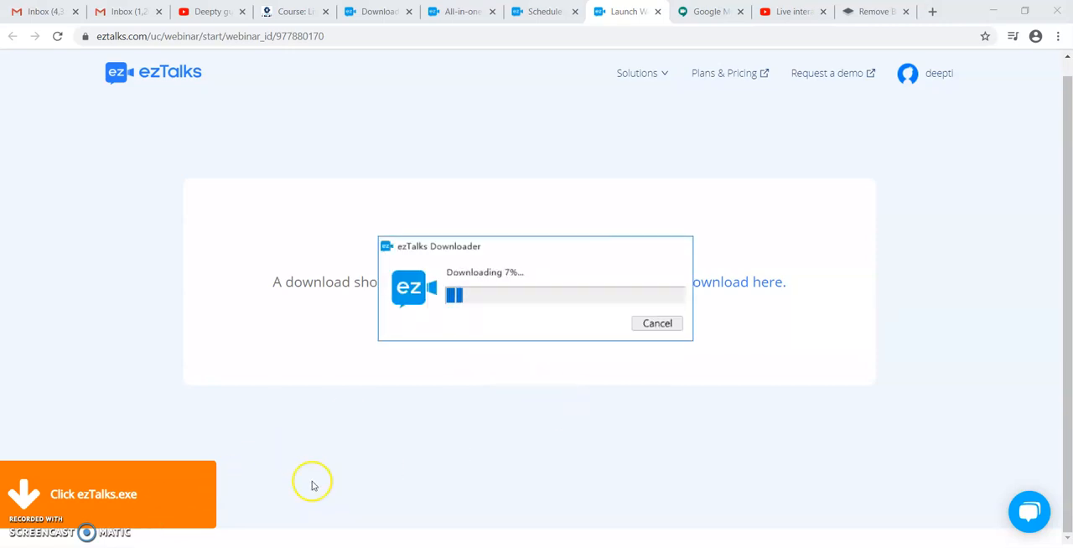
mouse_move(326, 406)
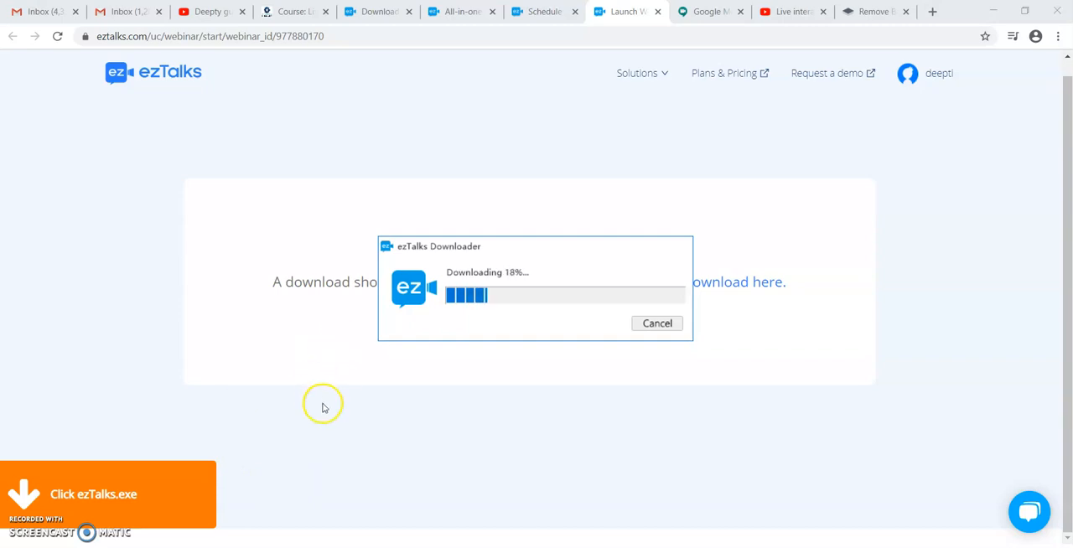